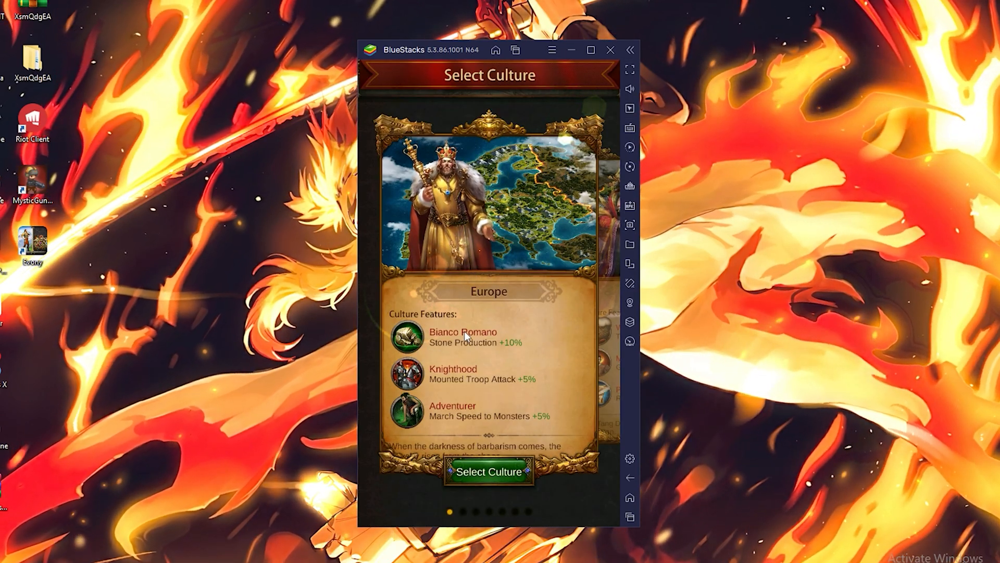
Step: Choose Europe as the culture, confirm it and answer the account-load prompt
left_click(488, 472)
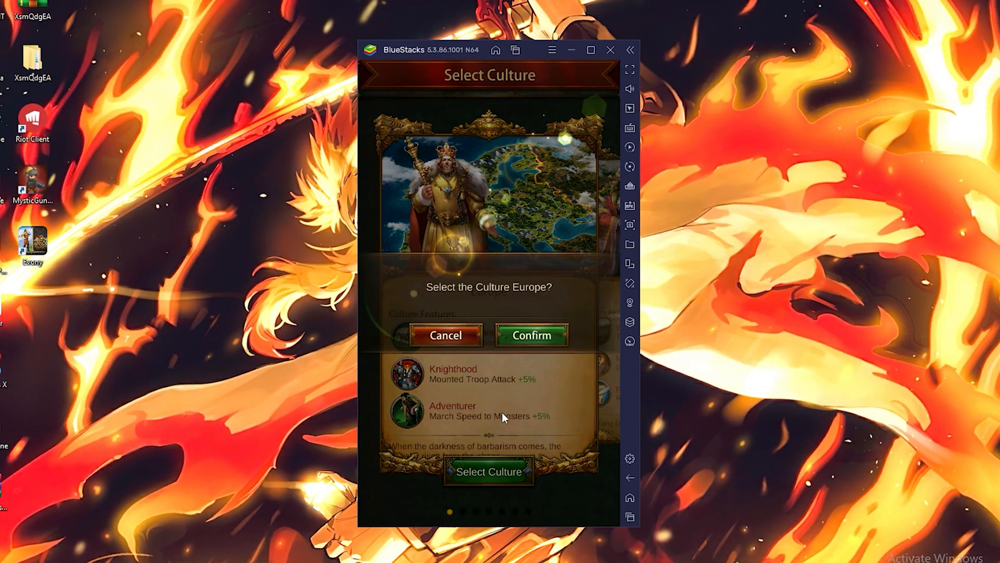
left_click(531, 334)
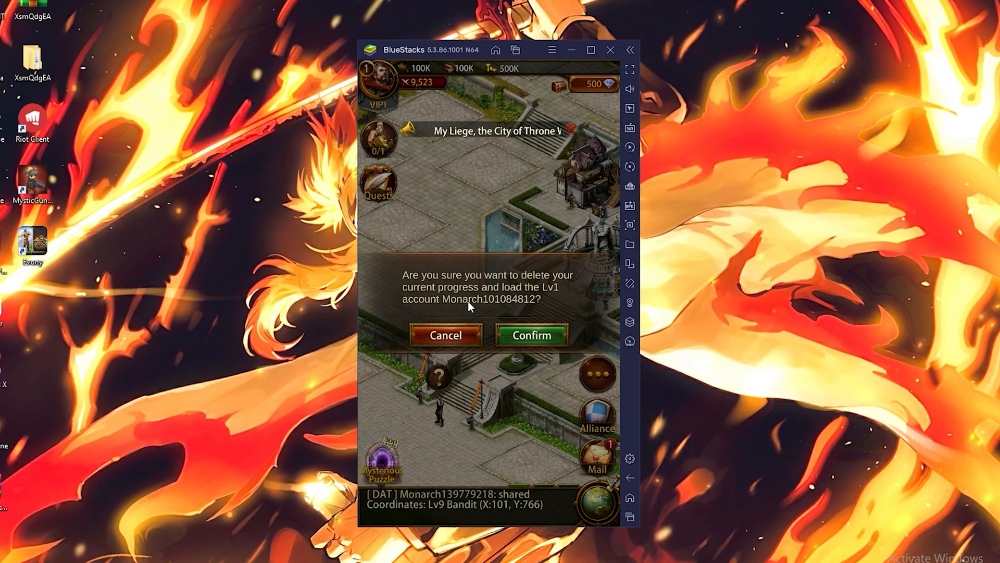
left_click(531, 334)
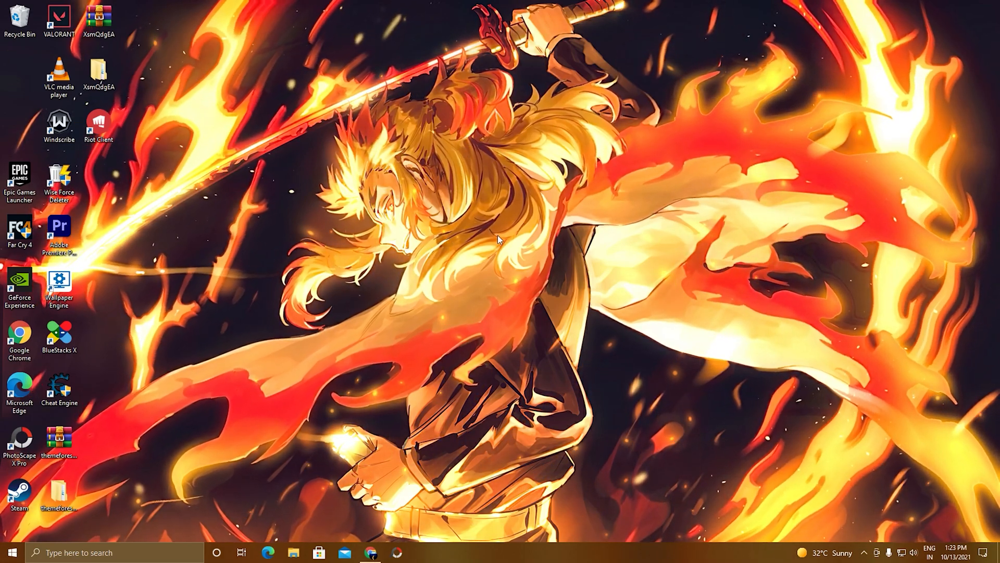
Step: From the Desktop Gamer article reach the Evony PC page and download the BlueStacks installer
left_click(371, 552)
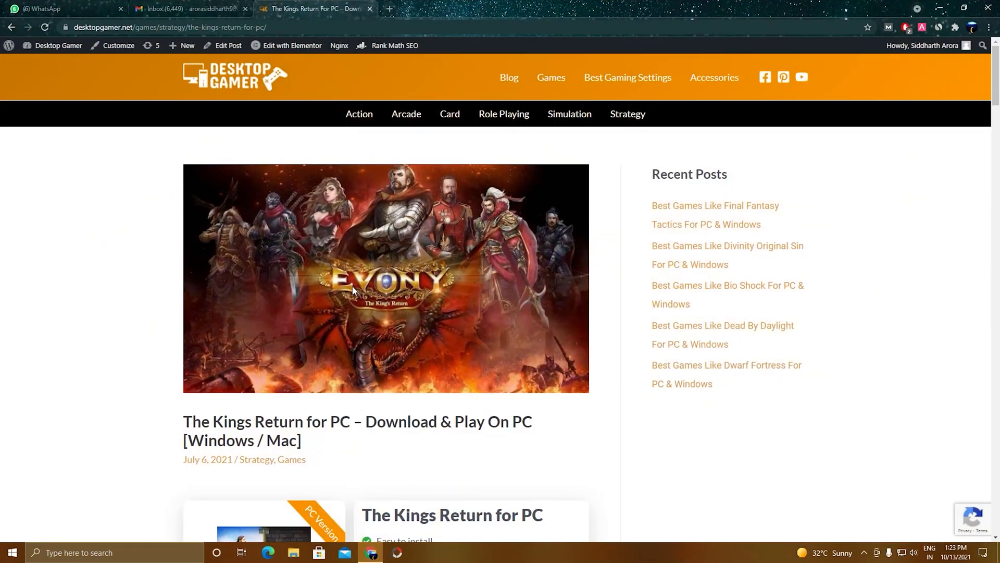
scroll("down", 3)
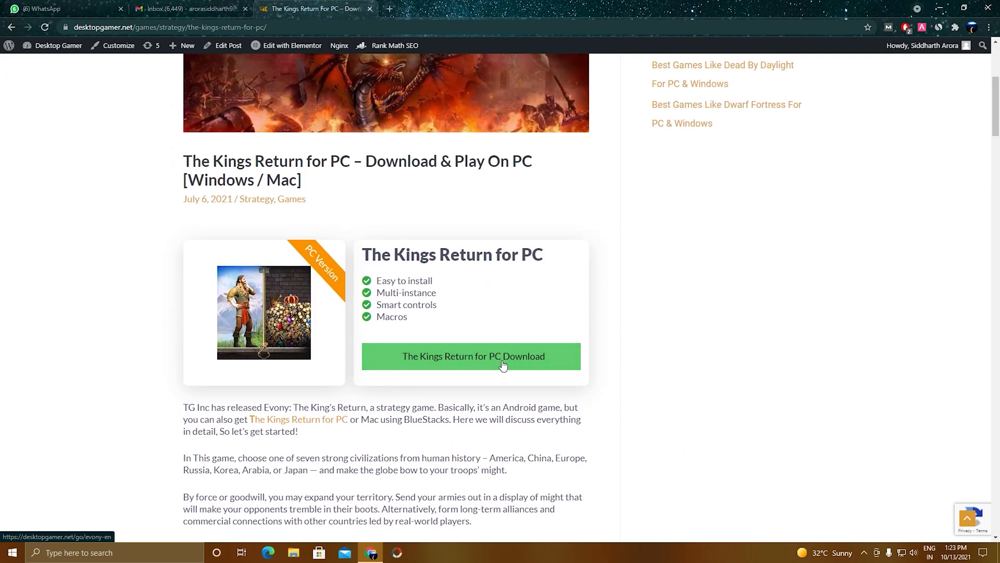
left_click(471, 356)
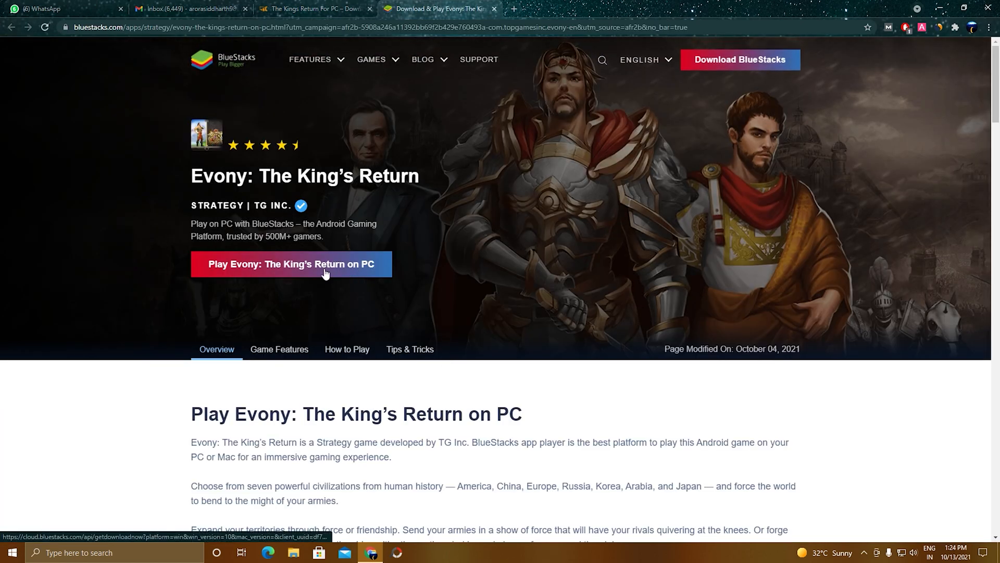
scroll("down", 3)
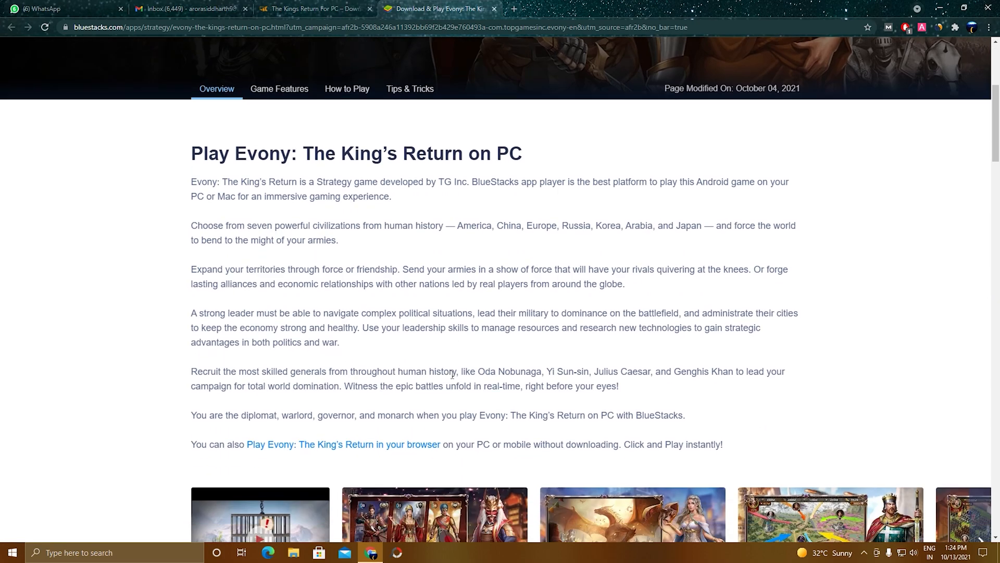
scroll("down", 3)
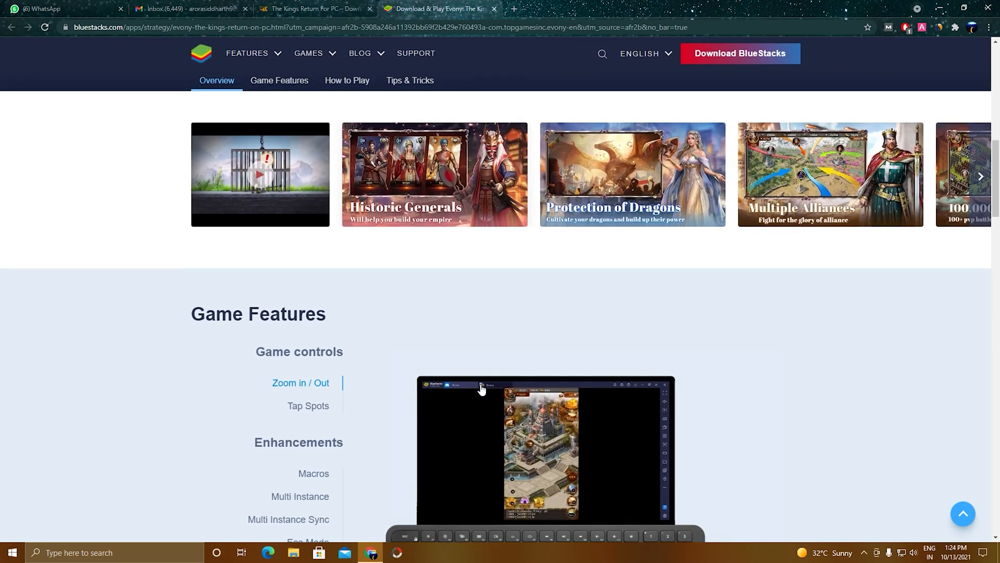
scroll("up", 3)
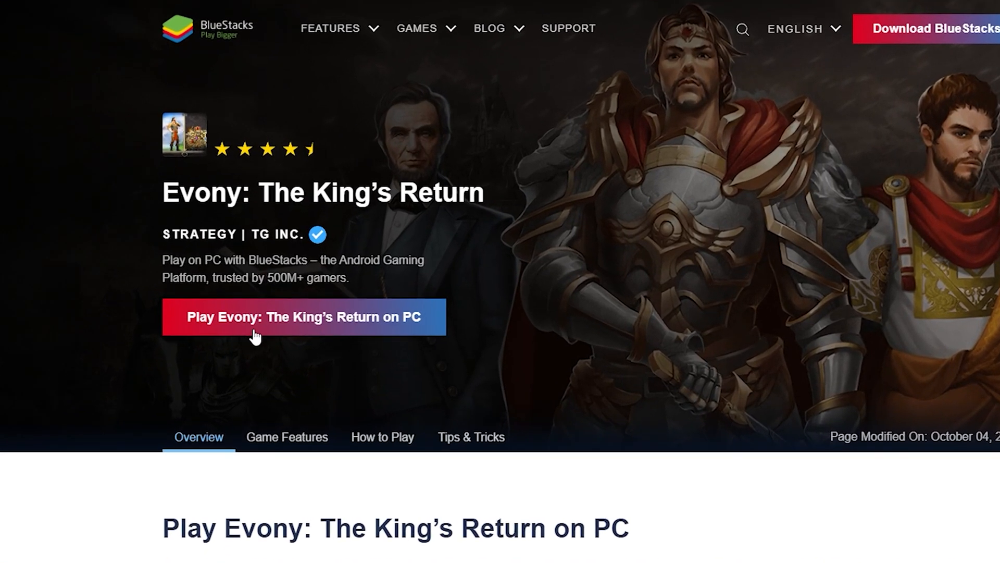
scroll("down", 3)
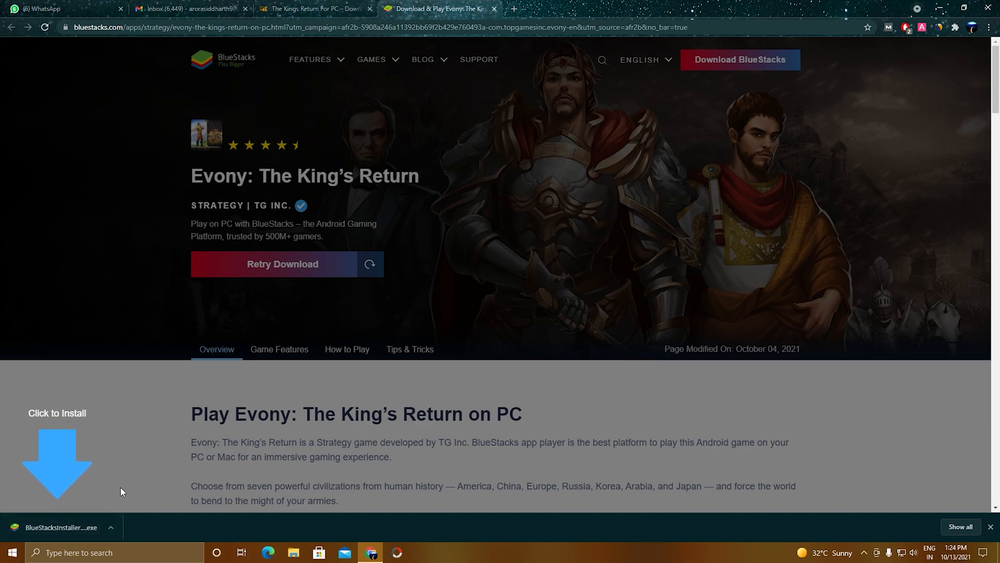
mouse_move(54, 534)
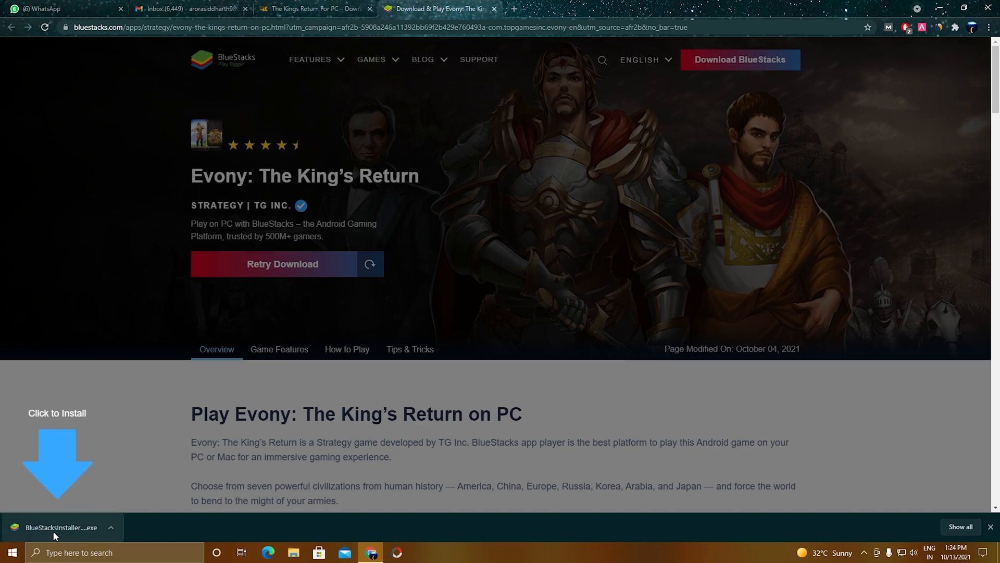
Step: Run BlueStacksInstaller.exe, review the install location and space, and start installing
left_click(60, 527)
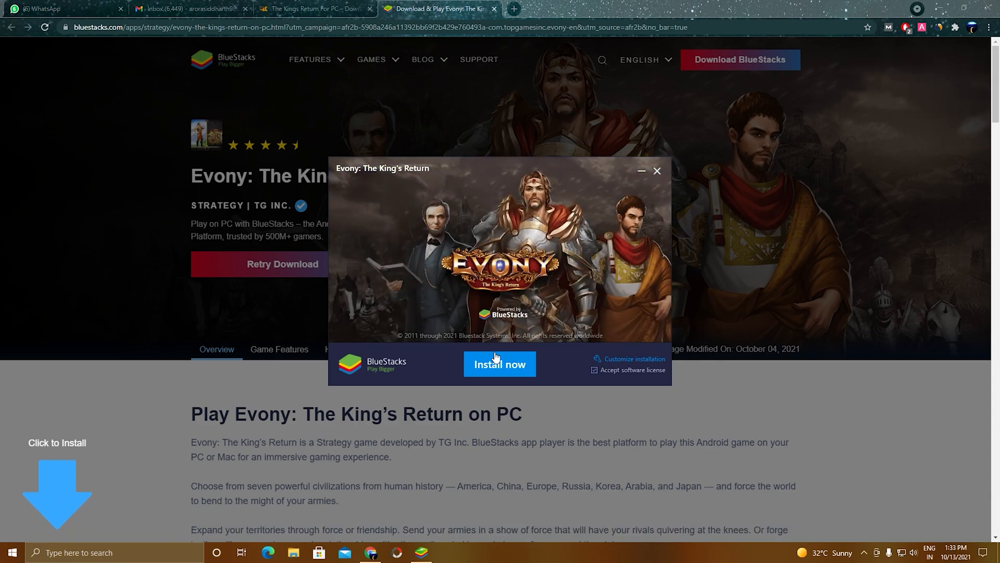
mouse_move(563, 359)
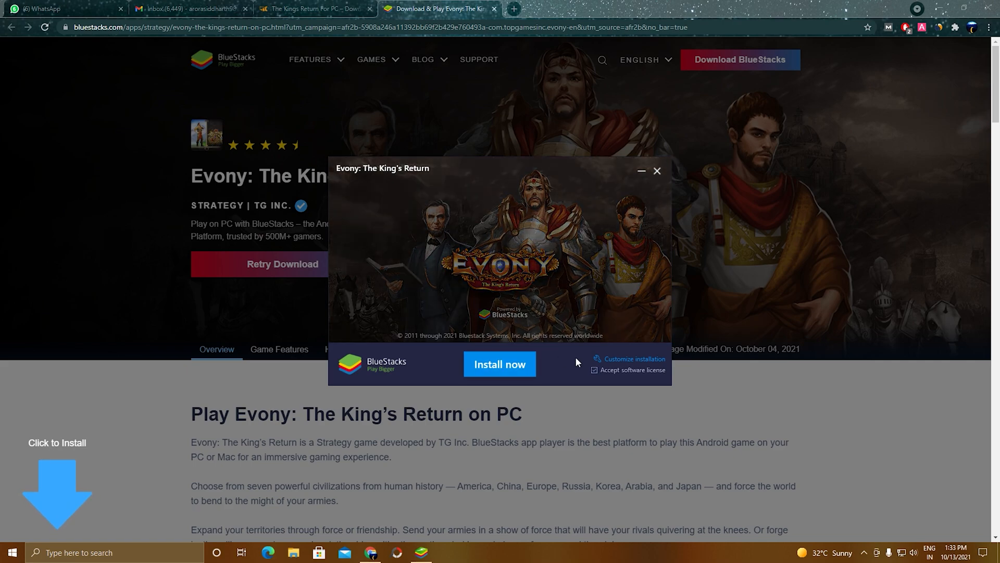
left_click(633, 358)
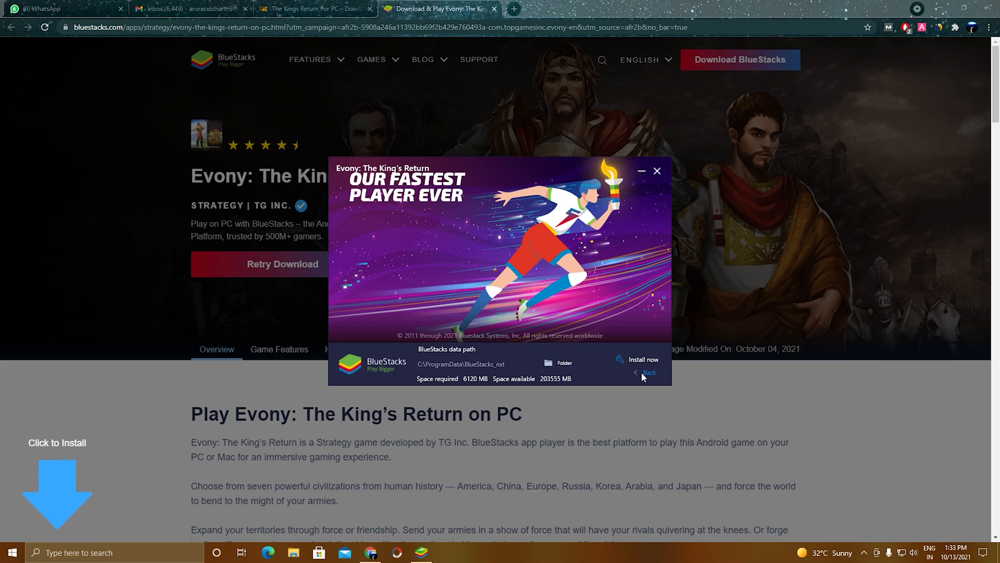
left_click(640, 359)
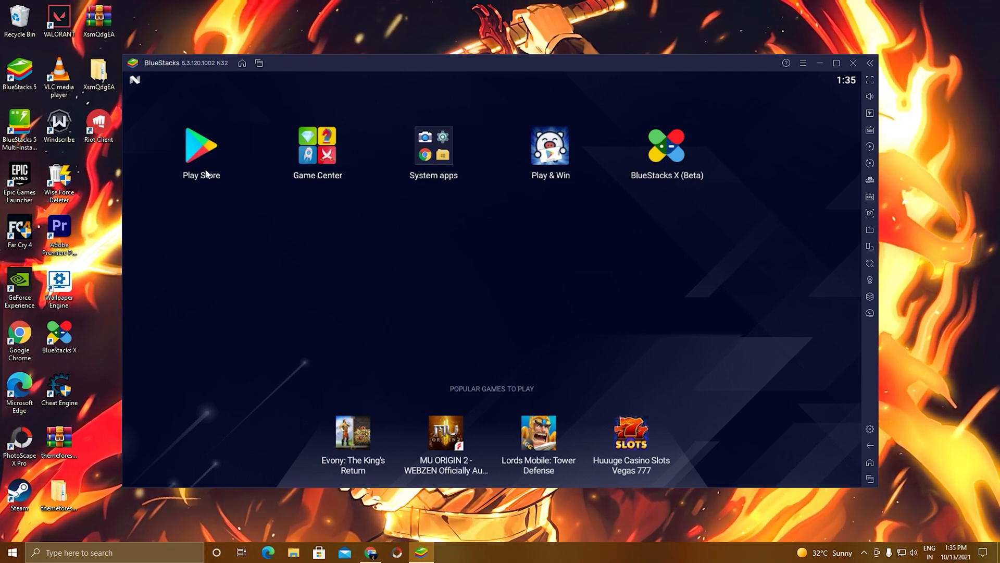
mouse_move(447, 185)
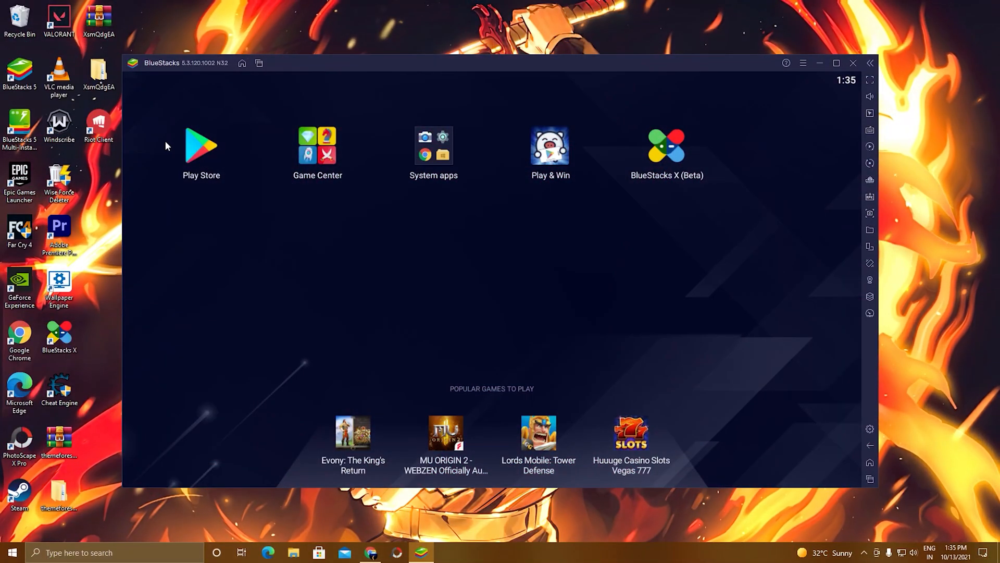
Step: Sign into the Play Store with the Google account and accept the Google and Play terms
left_click(201, 146)
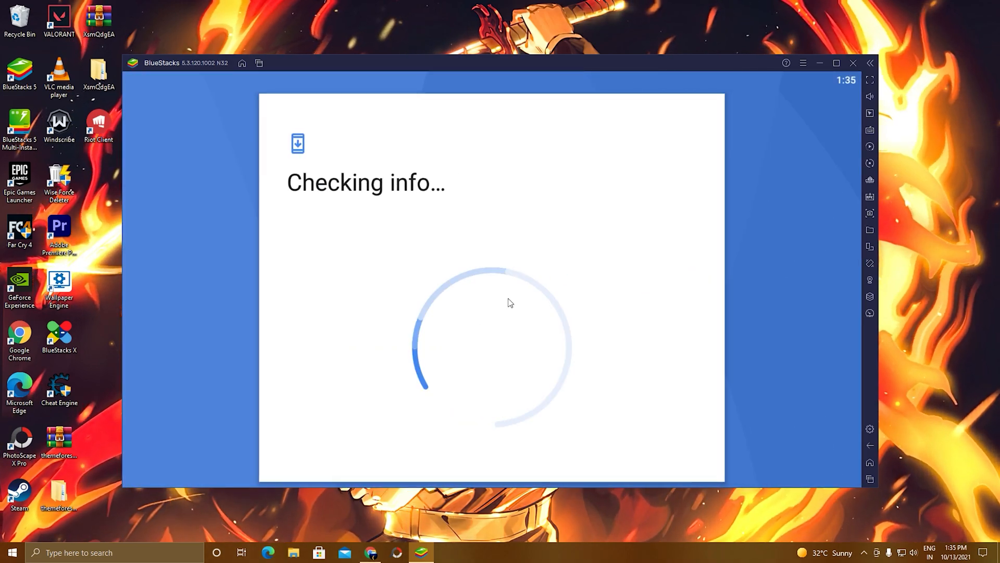
mouse_move(545, 314)
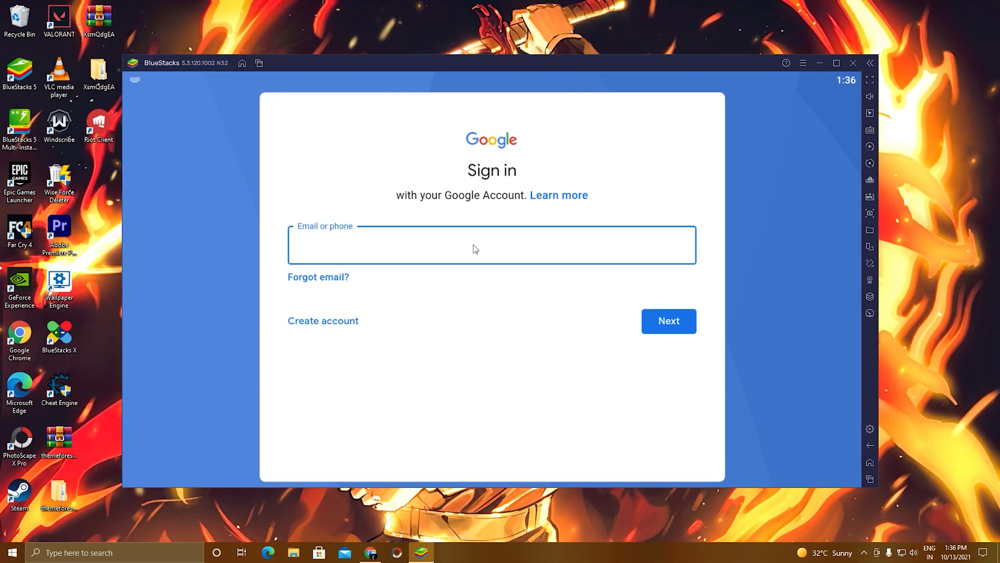
left_click(668, 320)
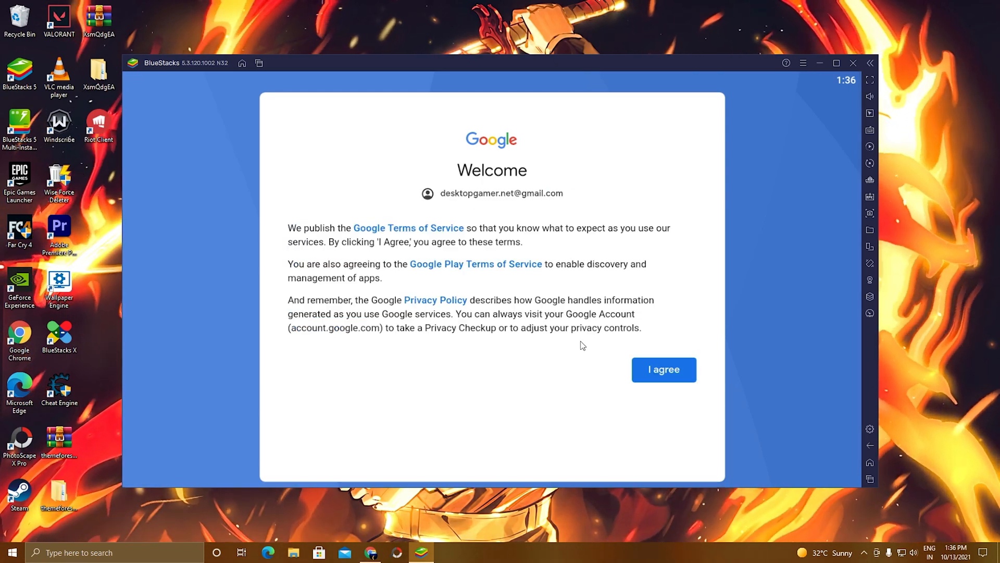
left_click(664, 369)
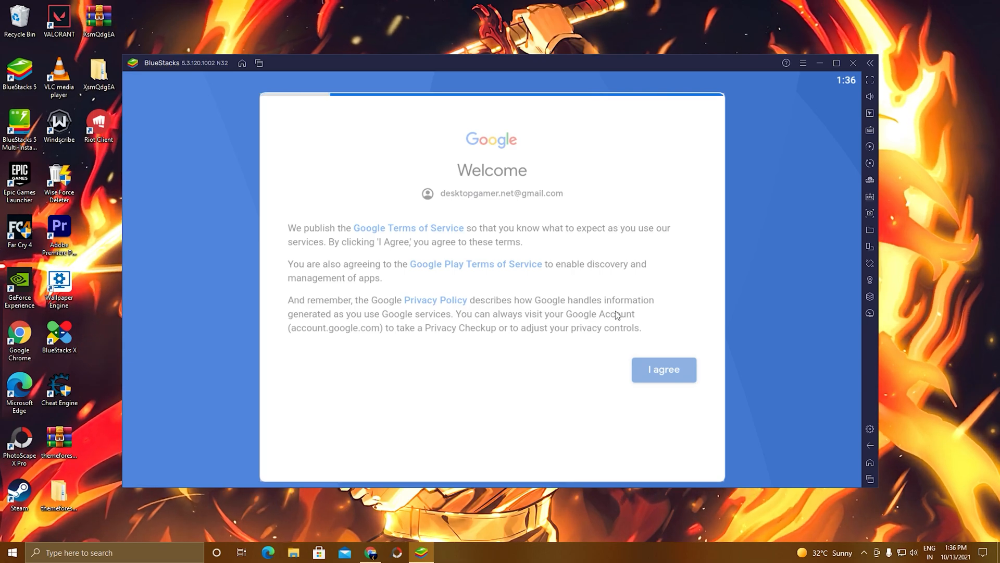
left_click(664, 369)
type("evony")
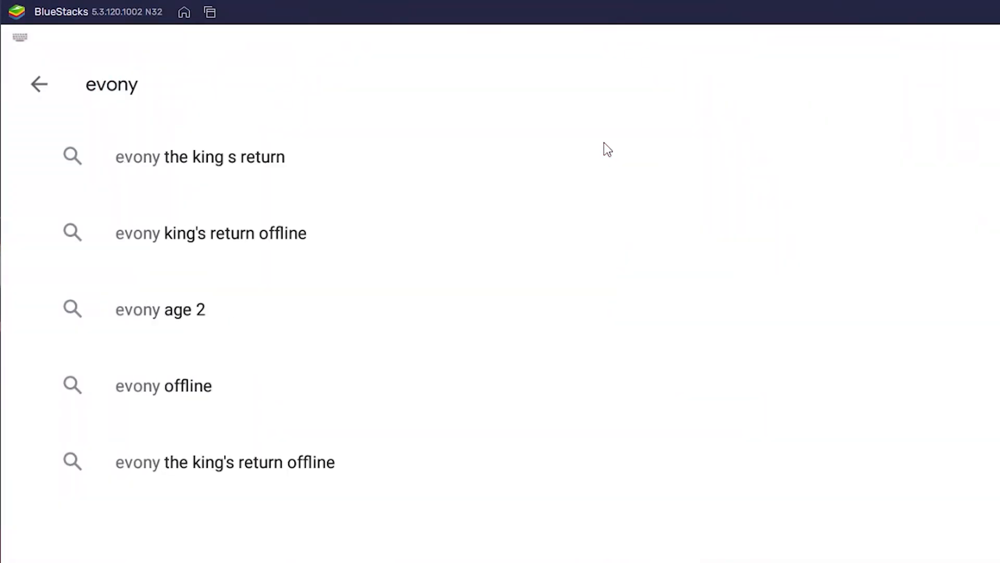
Step: Find 'evony the king s return' in the Play Store and install it
left_click(200, 158)
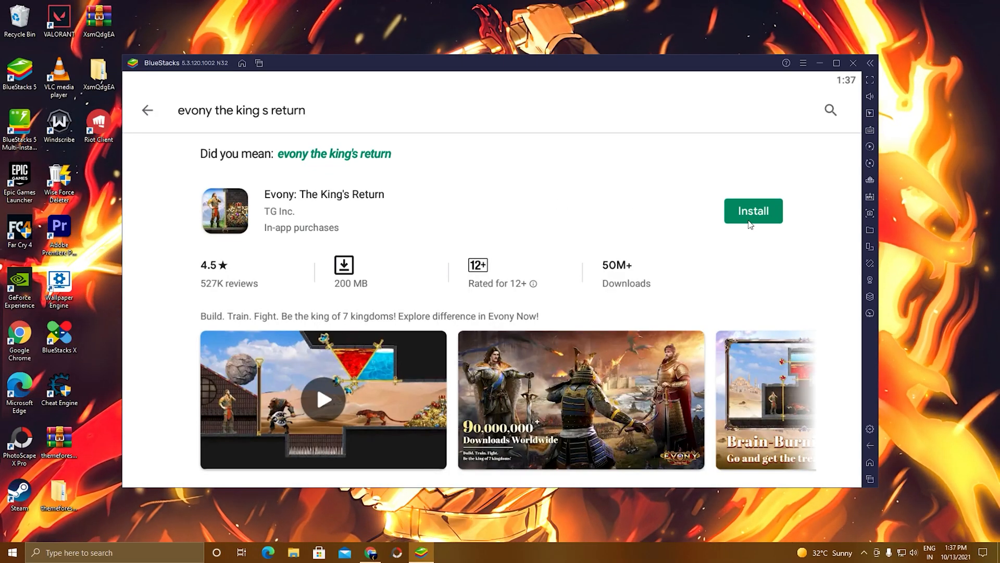
left_click(752, 211)
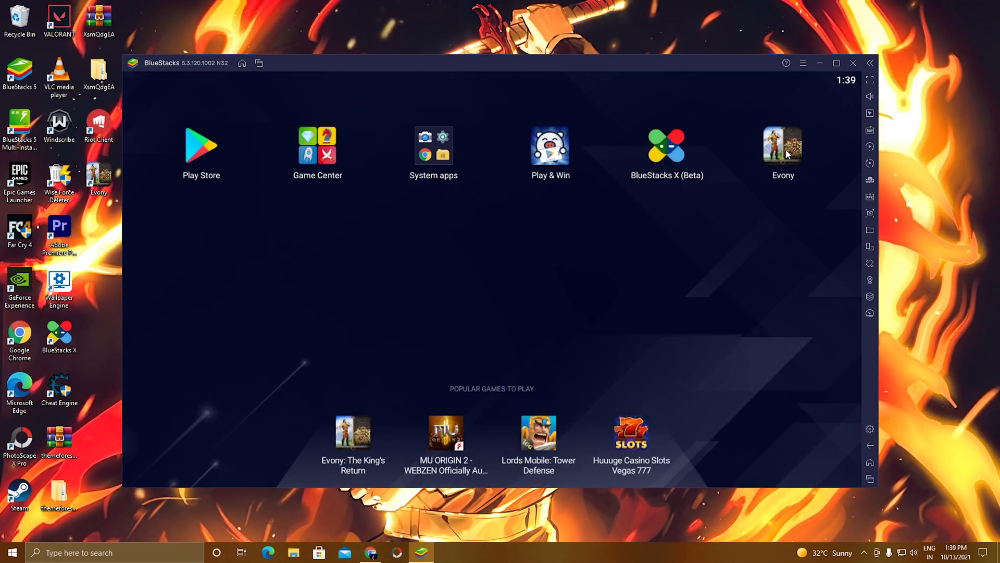
Step: Launch Evony, view the recruited general Cleopatra and confirm the puzzle stage victory
left_click(782, 146)
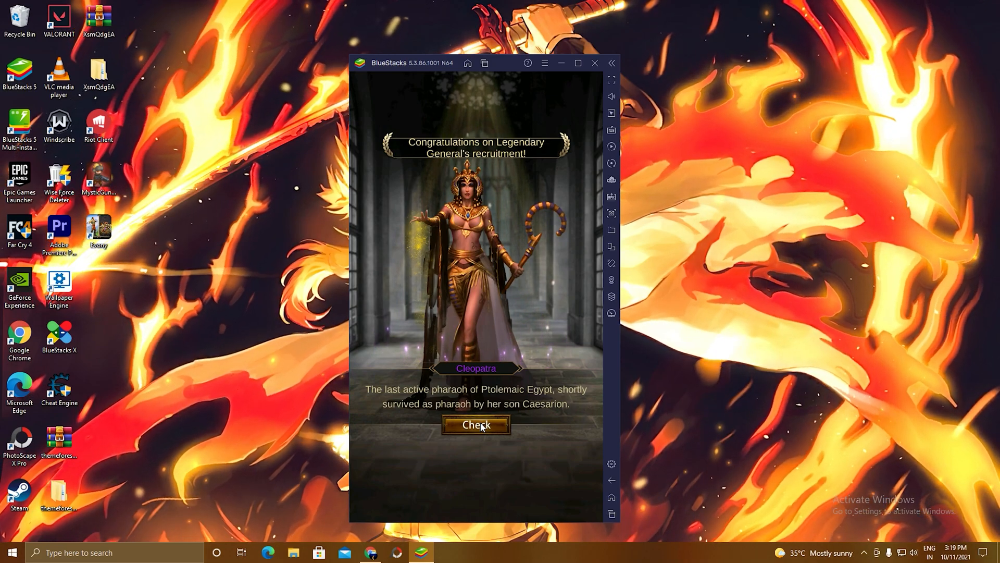
left_click(476, 425)
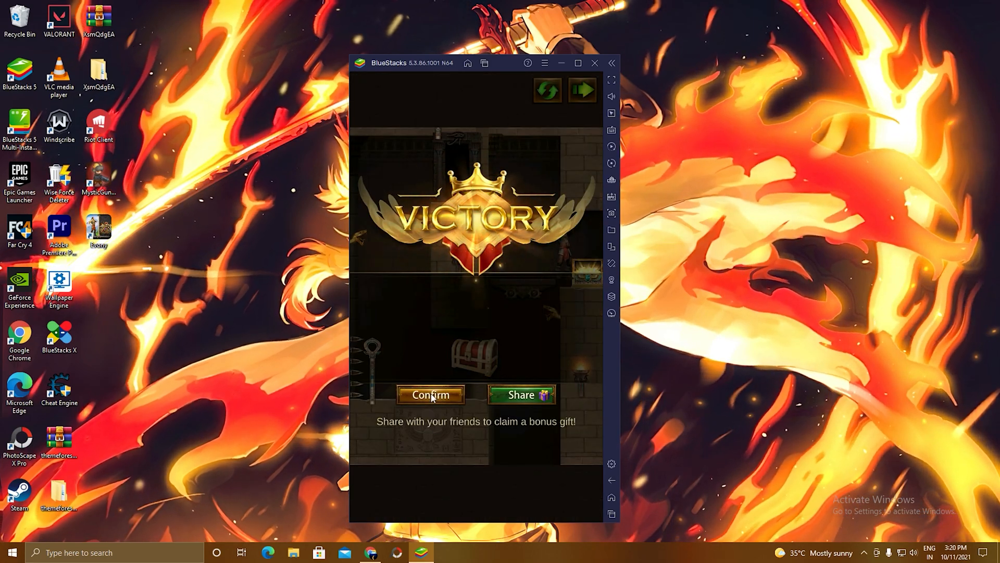
left_click(430, 394)
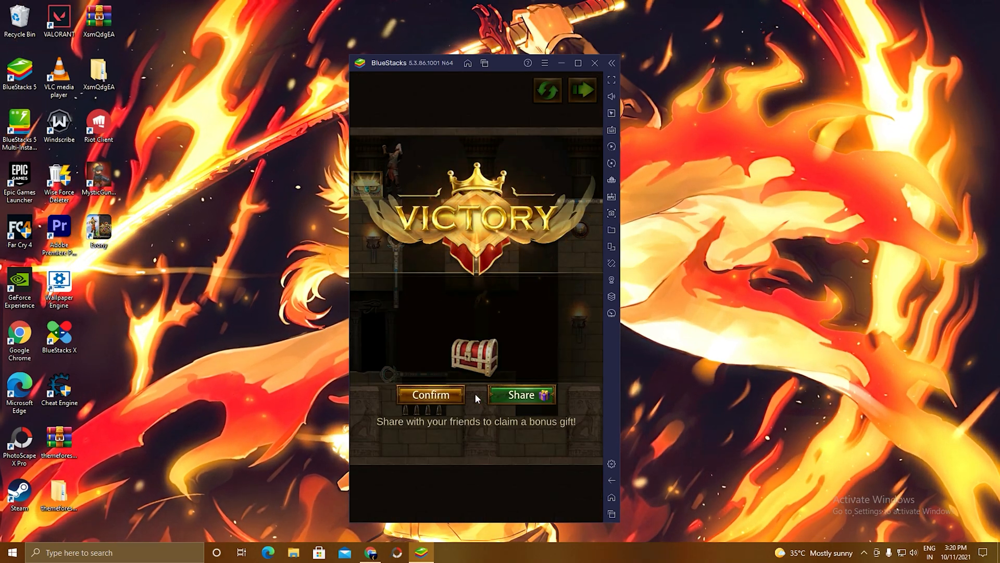
left_click(431, 394)
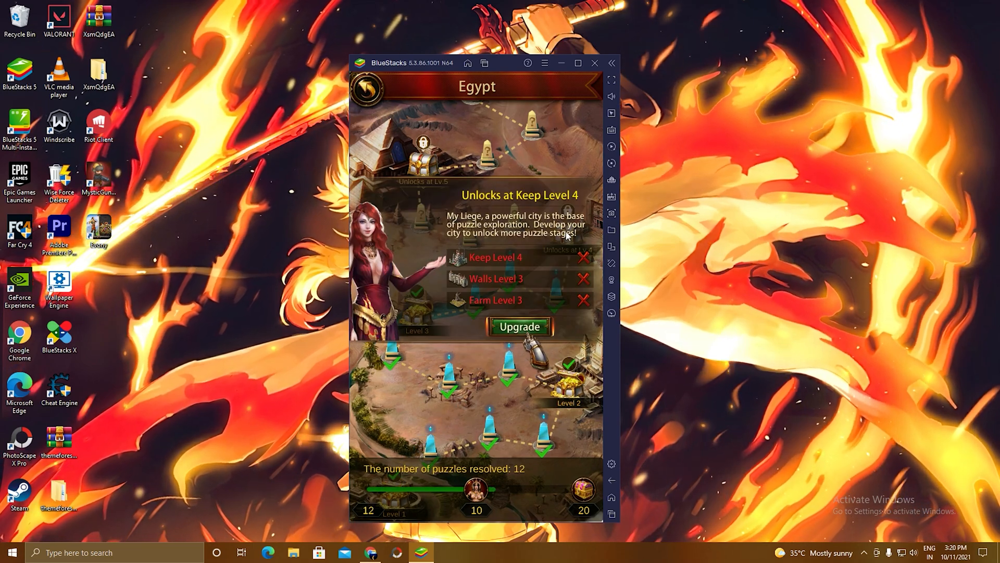
Step: Start the Walls upgrade to level 3 and instantly upgrade the Farm for free
left_click(496, 279)
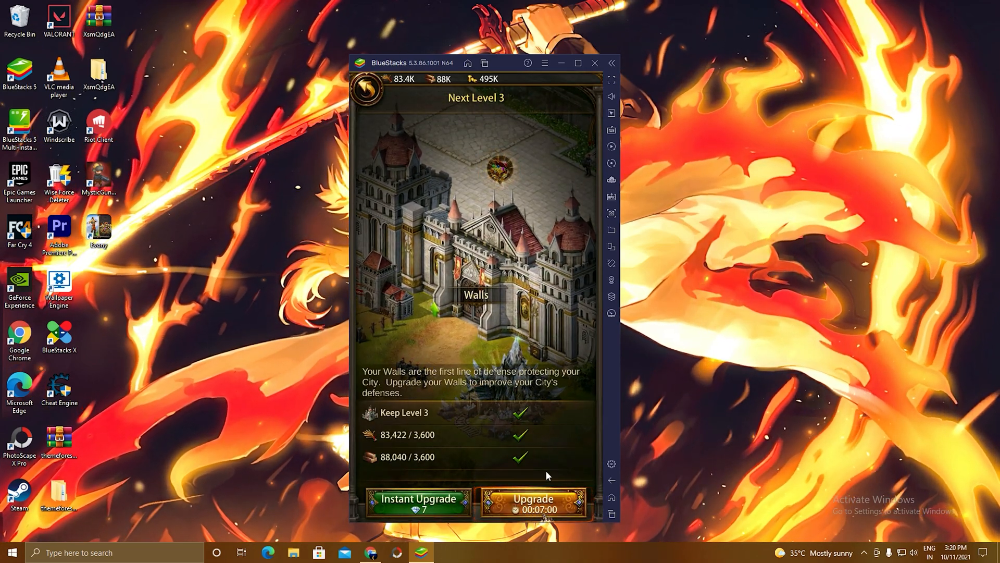
left_click(533, 503)
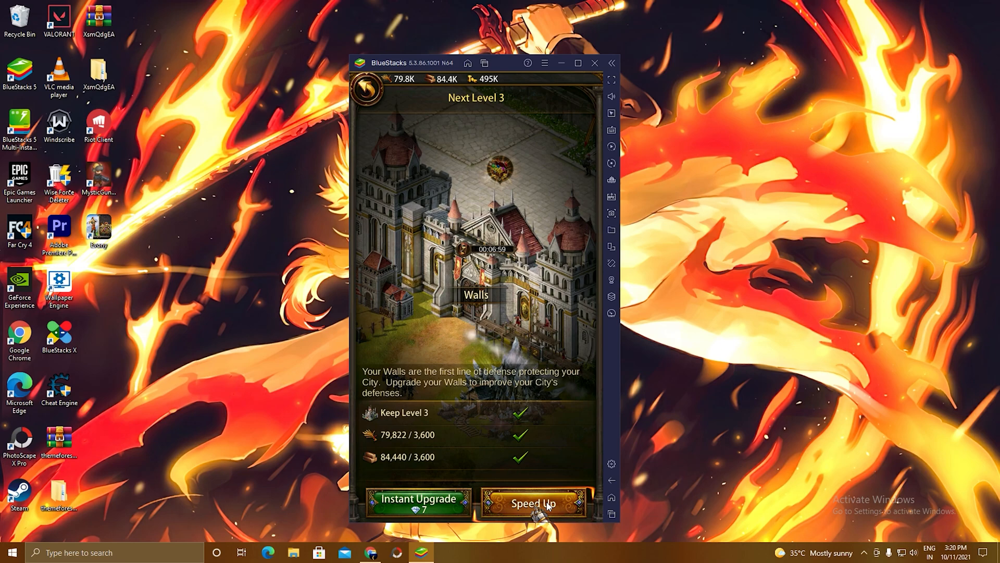
left_click(532, 503)
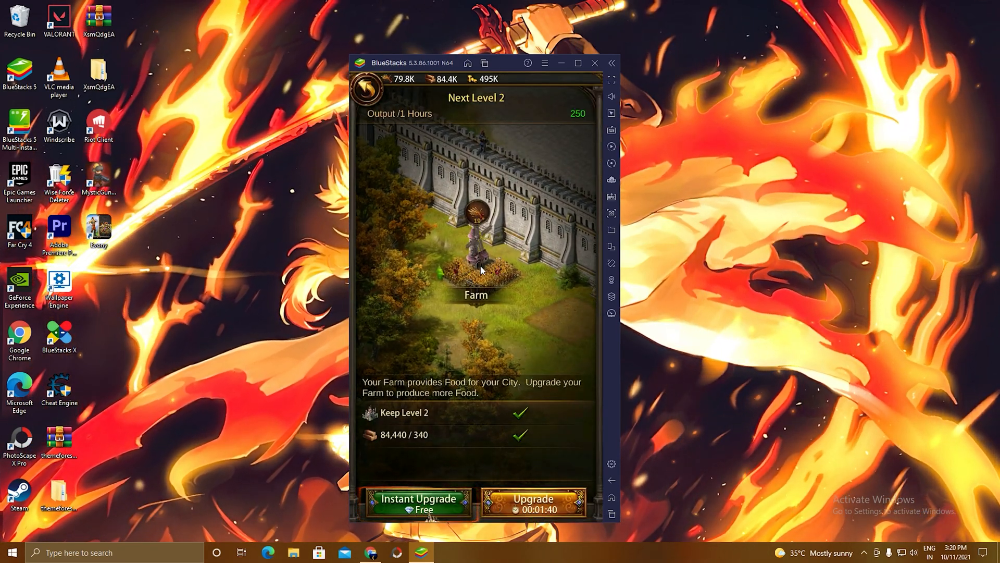
left_click(417, 504)
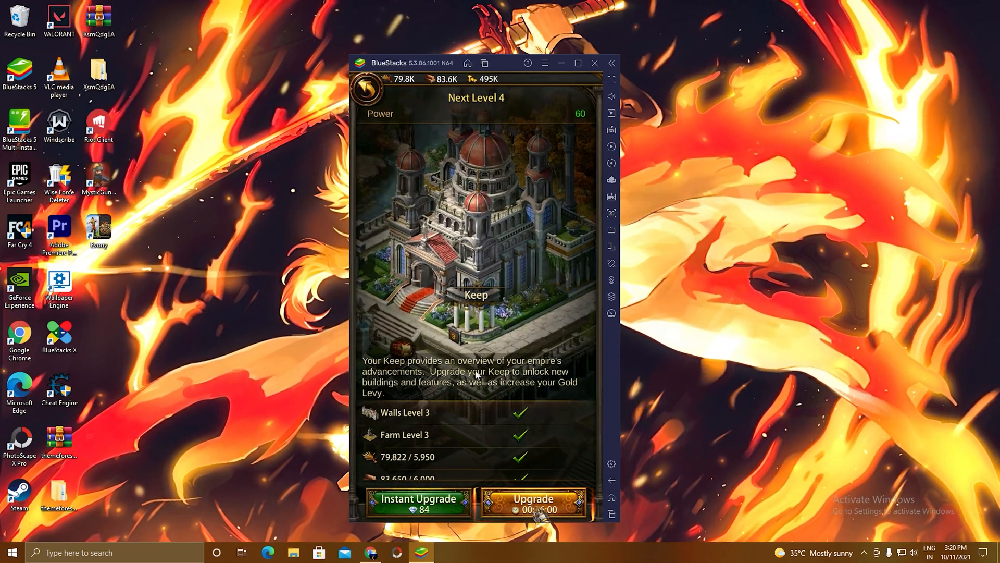
Step: Start the Keep upgrade to level 4 and use speedups to cut 30 minutes off its timer
left_click(532, 503)
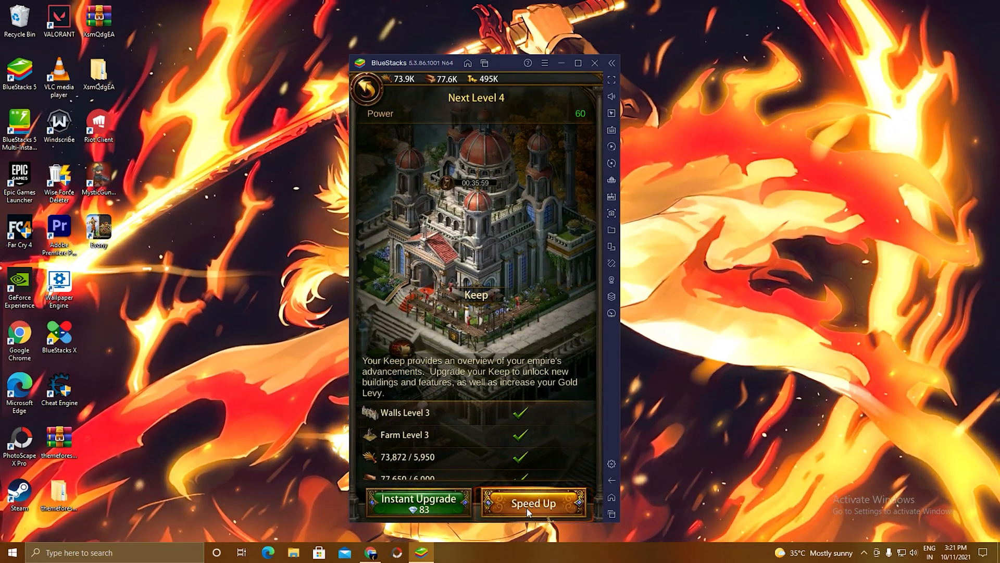
left_click(532, 503)
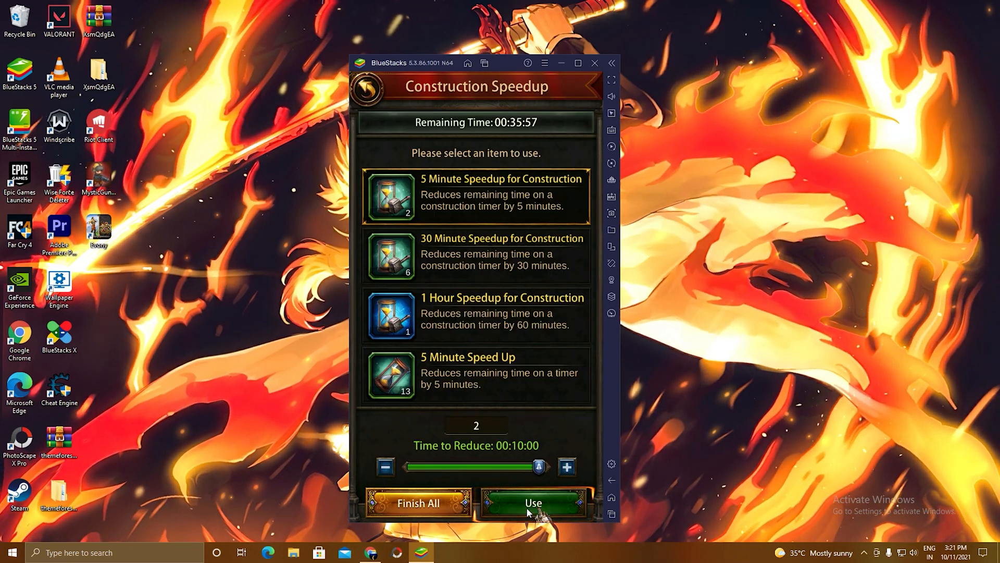
left_click(534, 502)
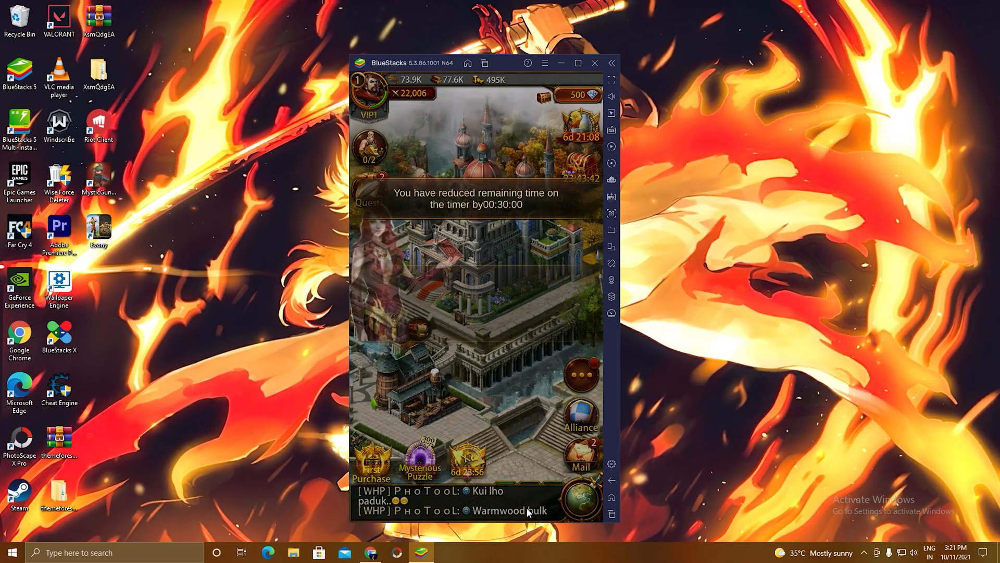